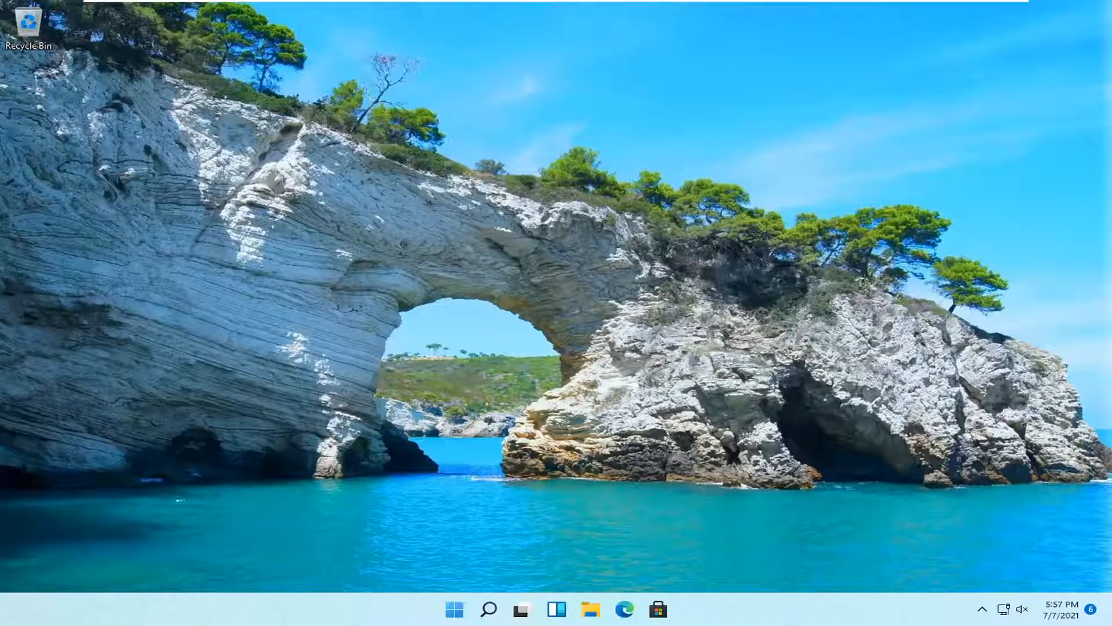
{"action": "mouse_move", "coordinate": [475, 518]}
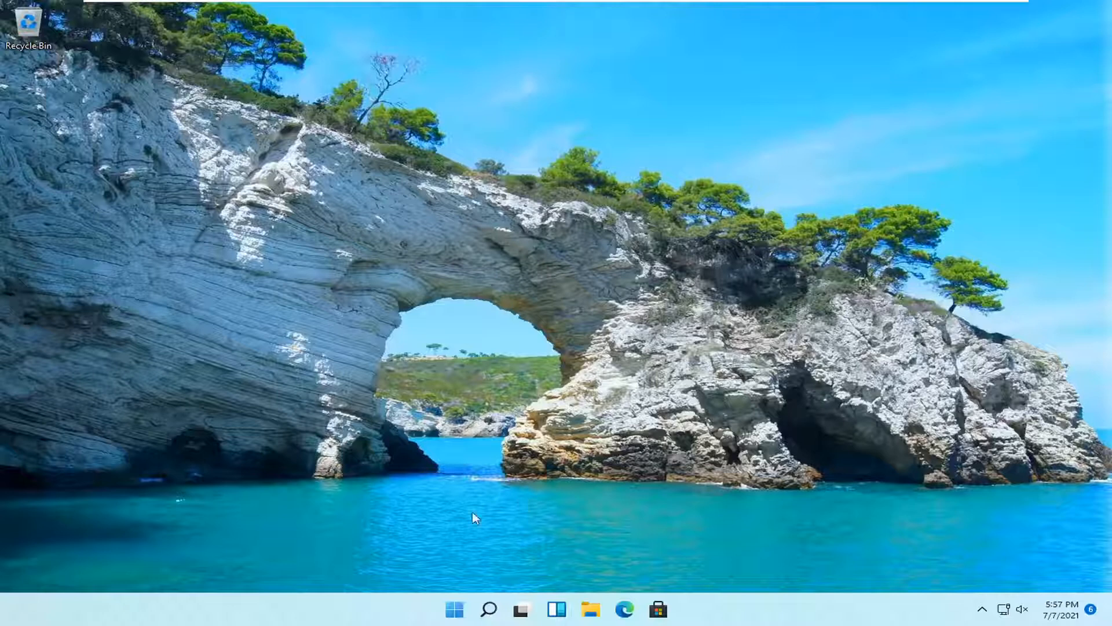
Launch Settings from the Start button's quick-link menu
{"action": "right_click", "coordinate": [454, 608]}
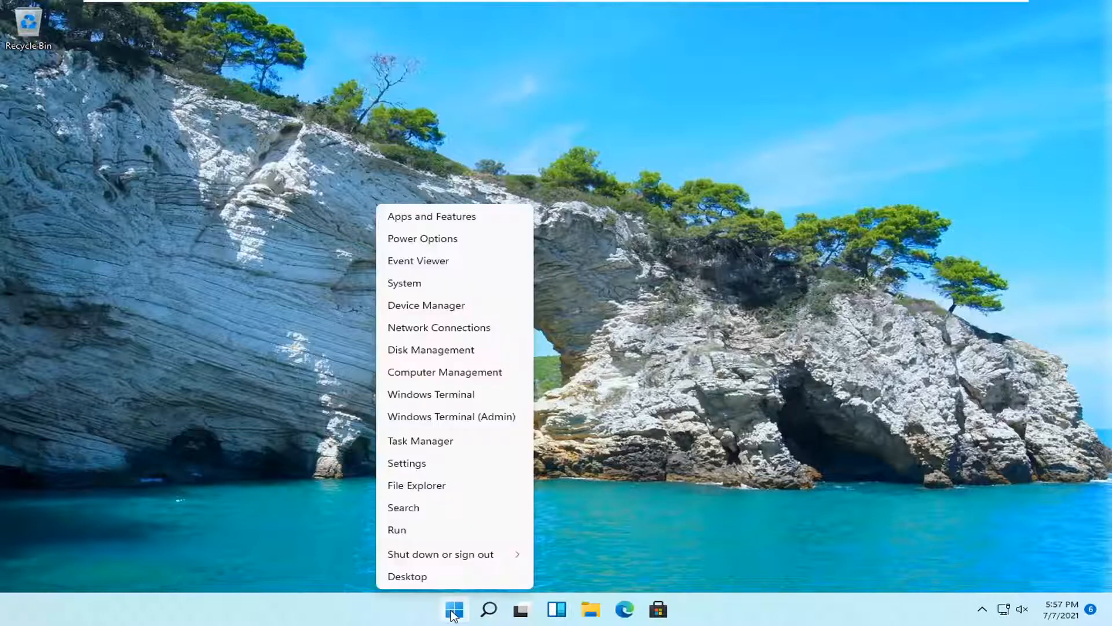
{"action": "left_click", "coordinate": [407, 462]}
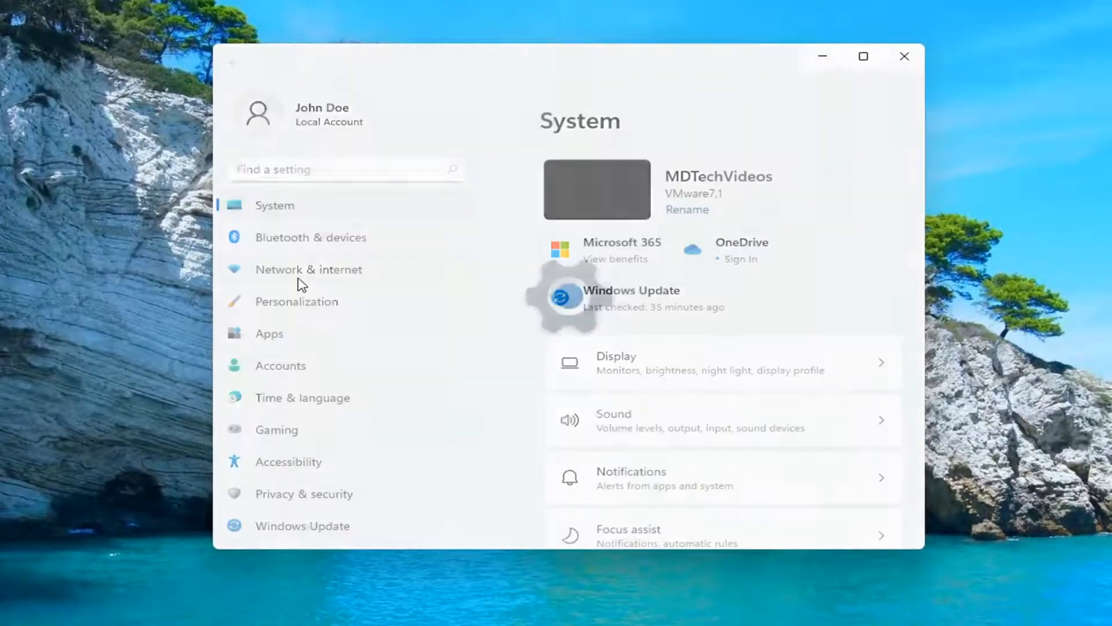
Go to Bluetooth & devices and scroll down to the AutoPlay entry
{"action": "left_click", "coordinate": [310, 237]}
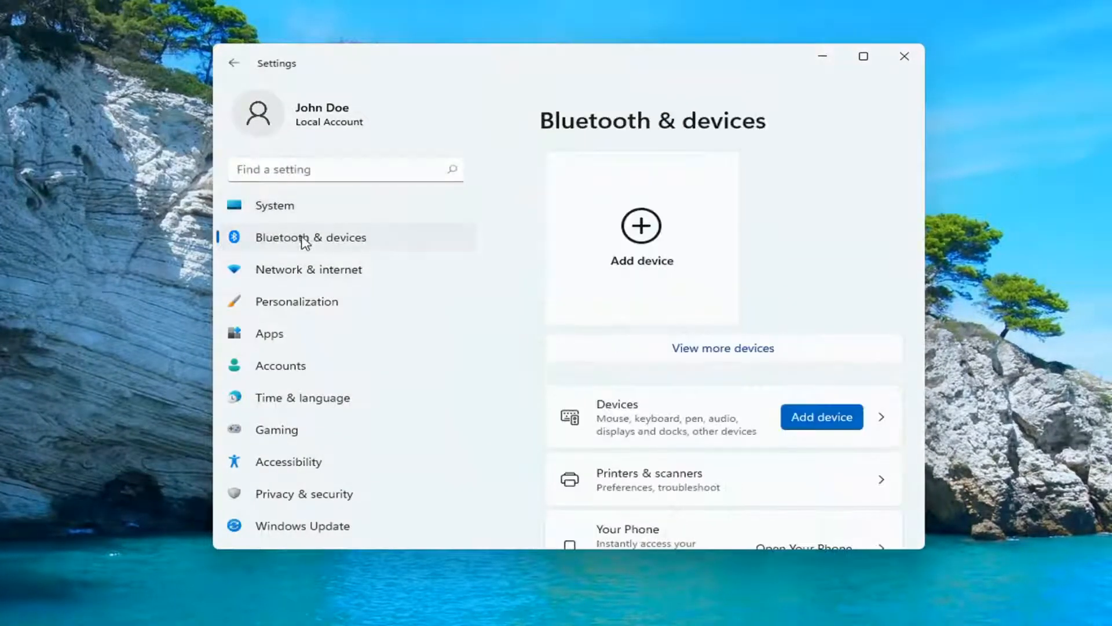
{"action": "scroll", "scroll_direction": "down", "scroll_amount": 3}
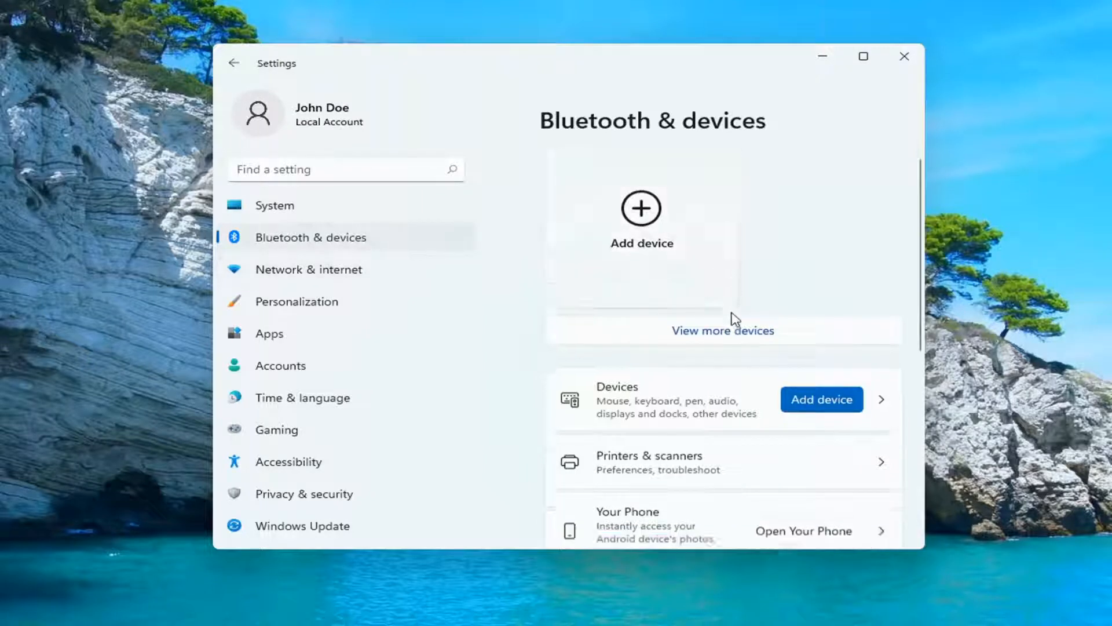
{"action": "scroll", "scroll_direction": "down", "scroll_amount": 3}
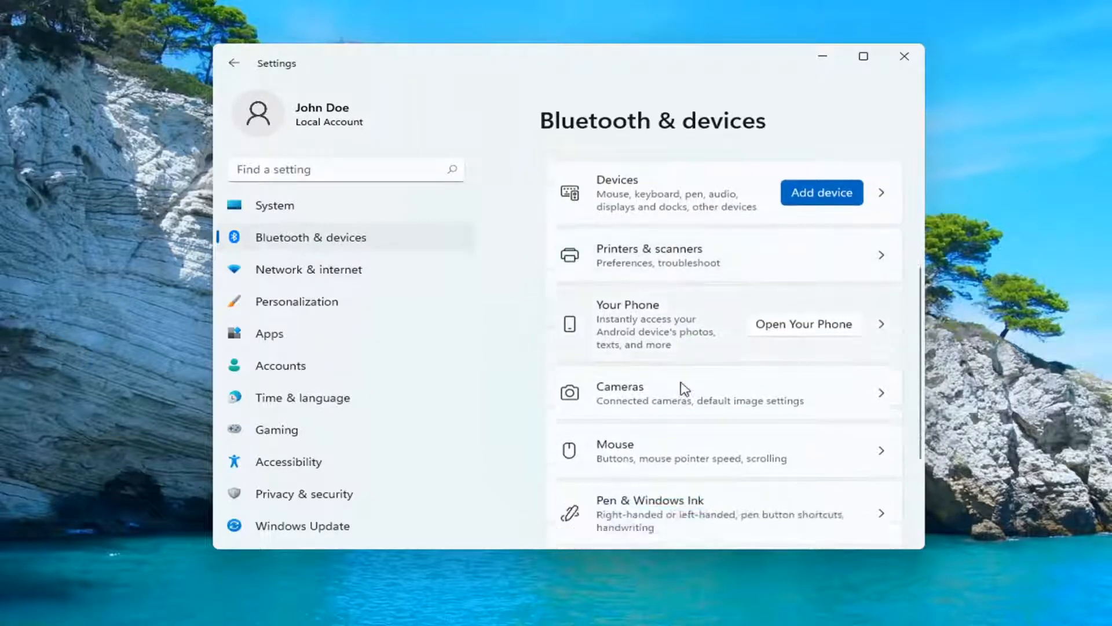
{"action": "scroll", "scroll_direction": "down", "scroll_amount": 3}
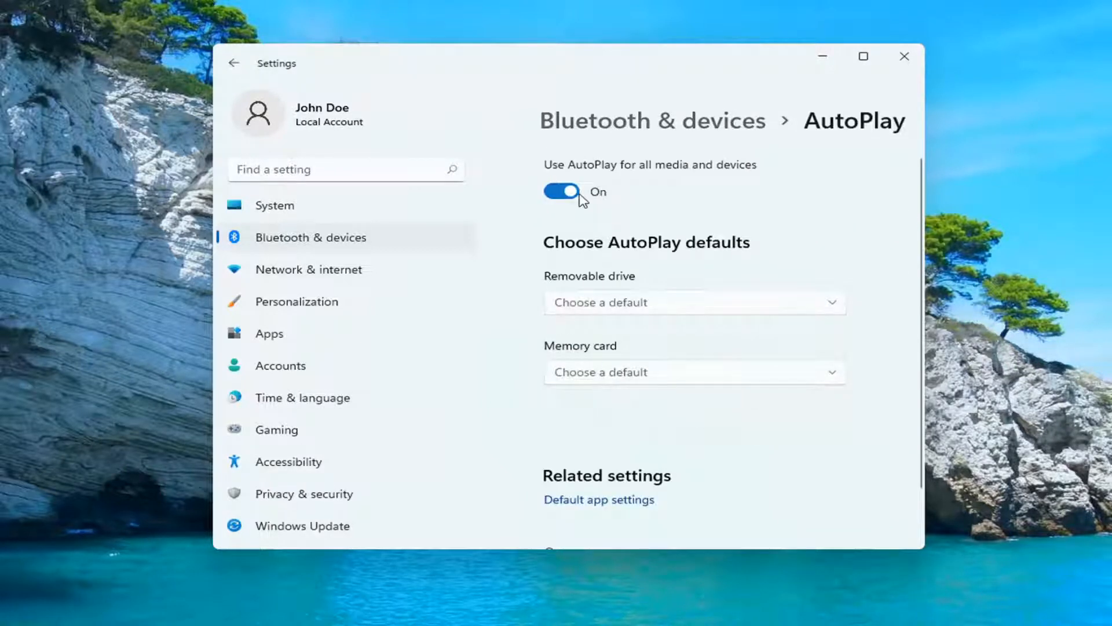
Toggle 'Use AutoPlay for all media and devices' off and back on, then show Removable drive choices
{"action": "left_click", "coordinate": [561, 191]}
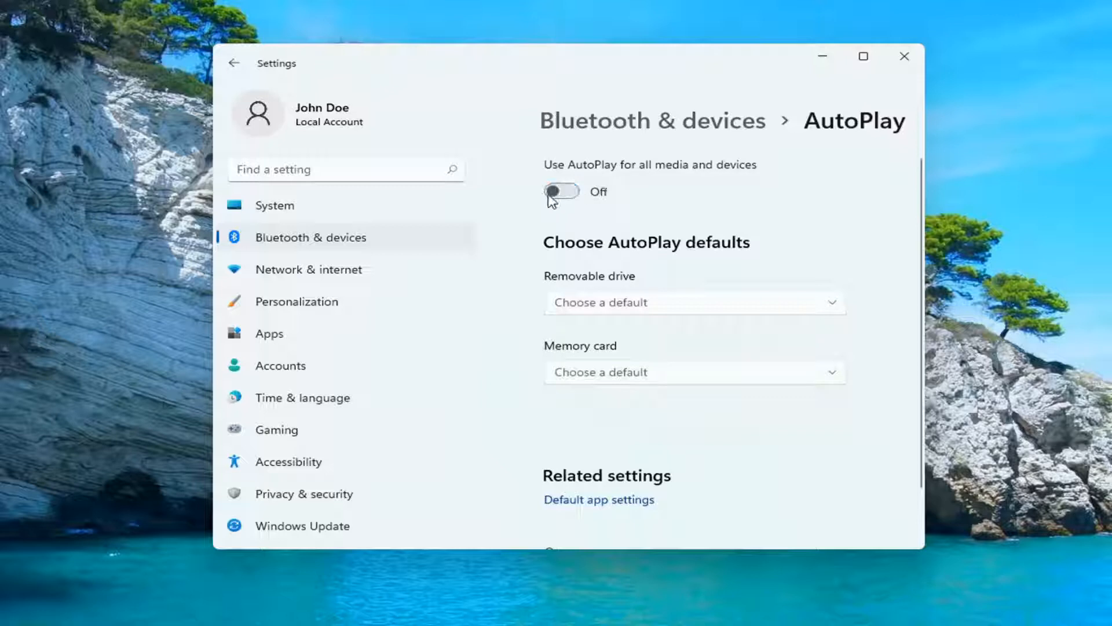
{"action": "left_click", "coordinate": [562, 191]}
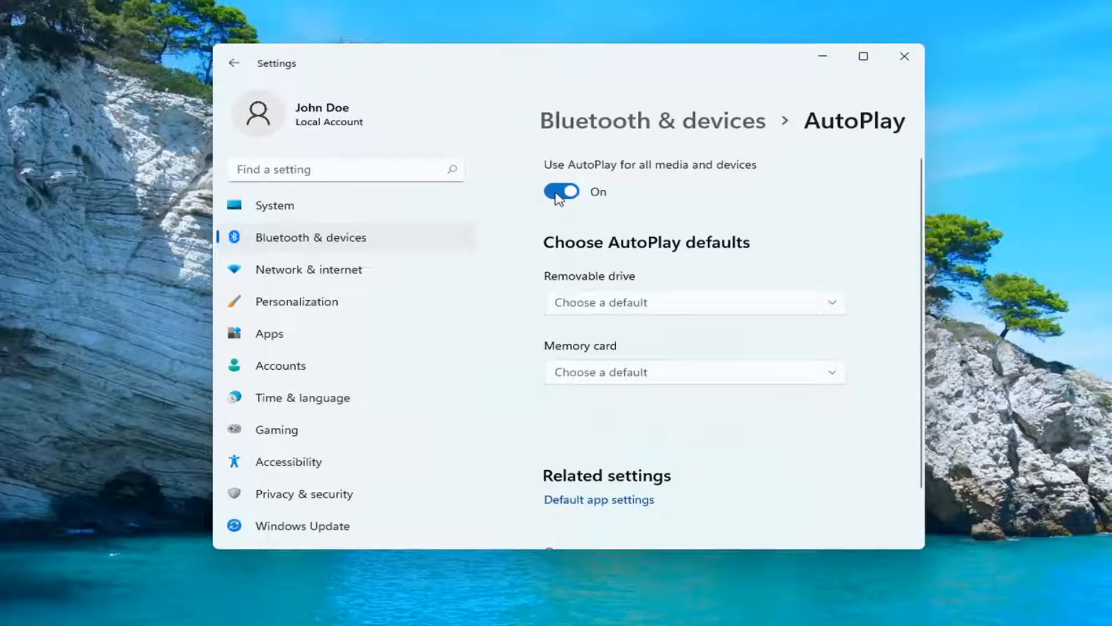
{"action": "left_click", "coordinate": [692, 301]}
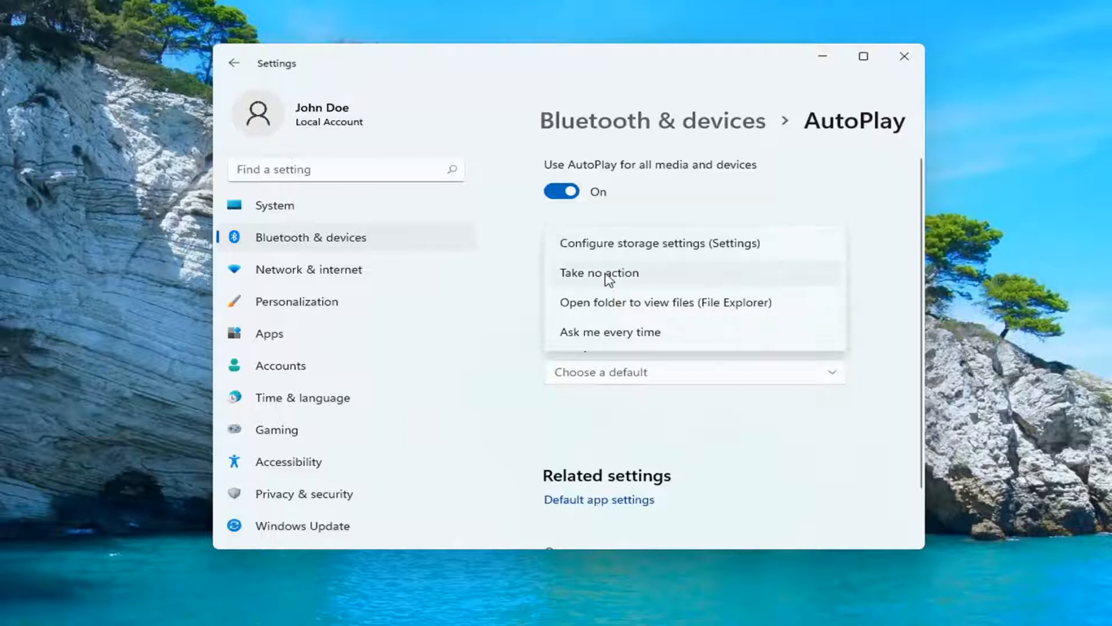
{"action": "mouse_move", "coordinate": [634, 340]}
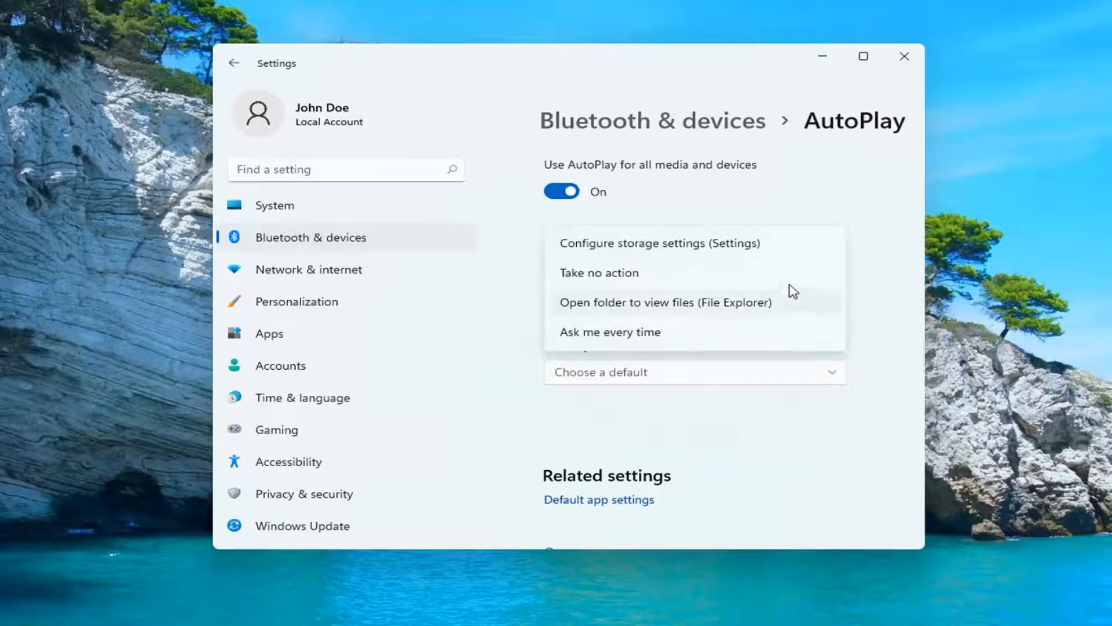
Dismiss the Removable drive list with no default chosen and close Settings
{"action": "left_click", "coordinate": [662, 302]}
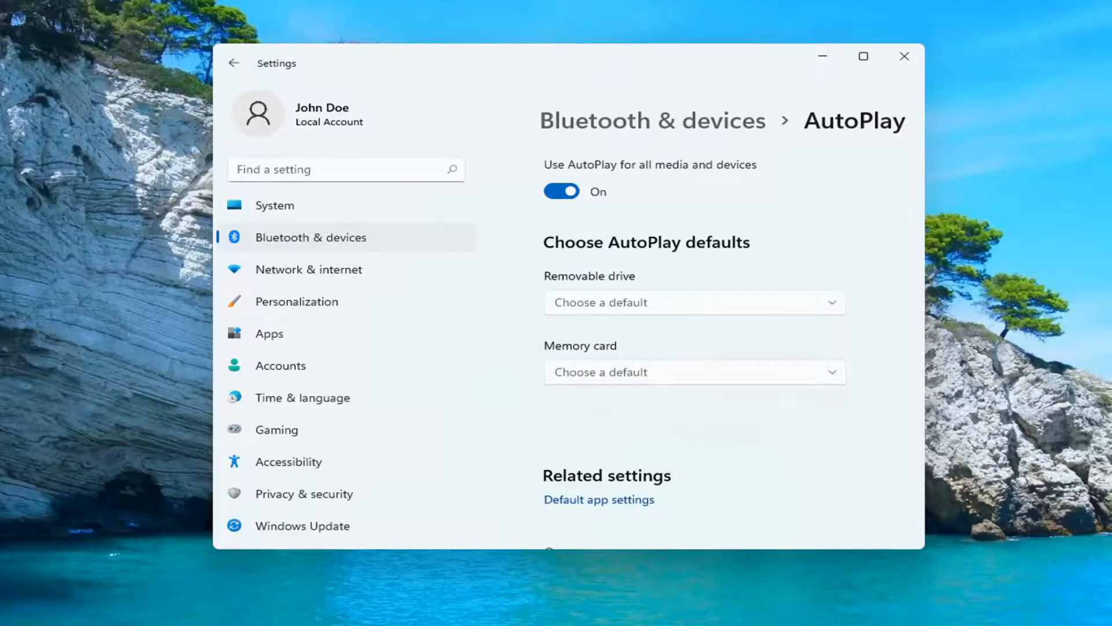
{"action": "left_click", "coordinate": [903, 55]}
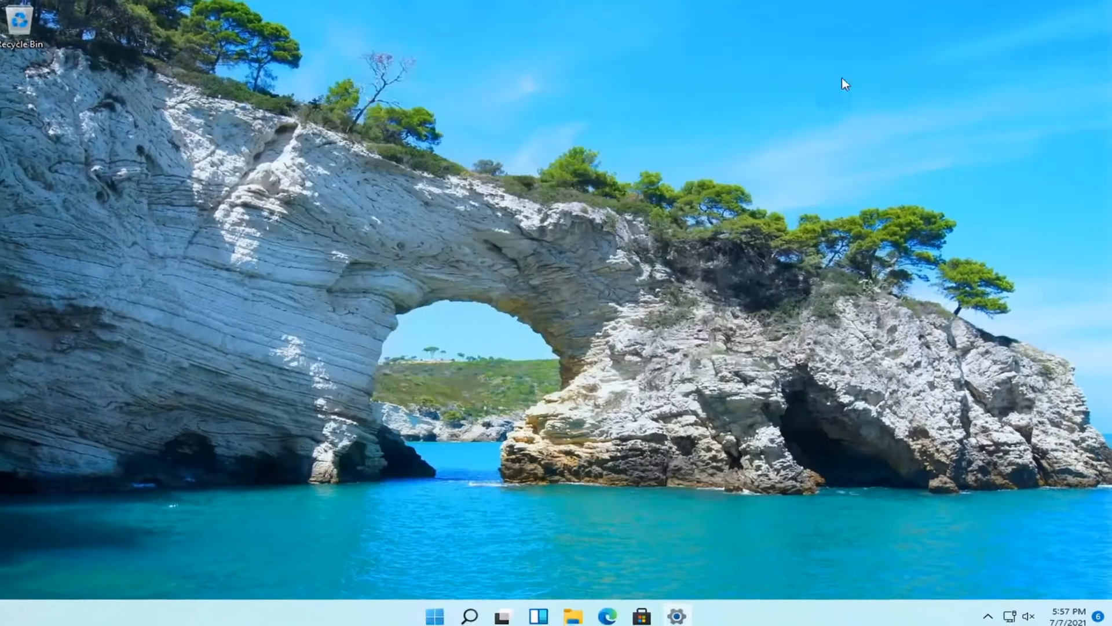